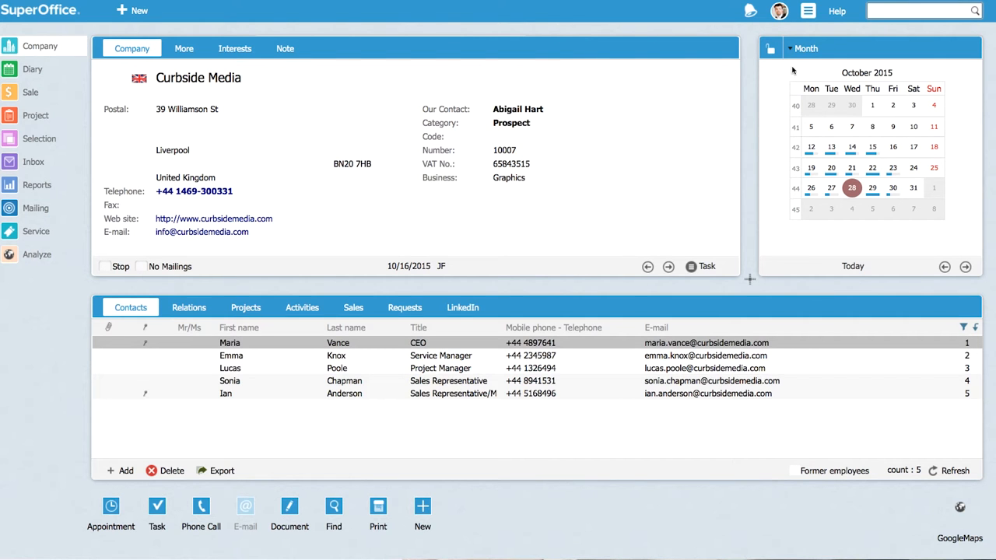
Show Selection members in the minicard, choose Company: All prospects, and bring up C Gable Solicitors Ltd.
click(790, 48)
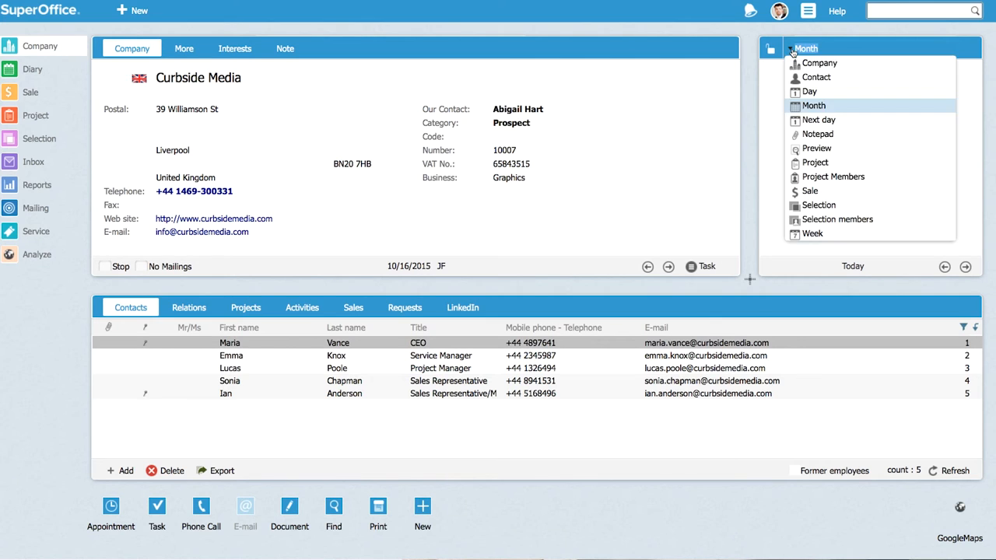
click(838, 218)
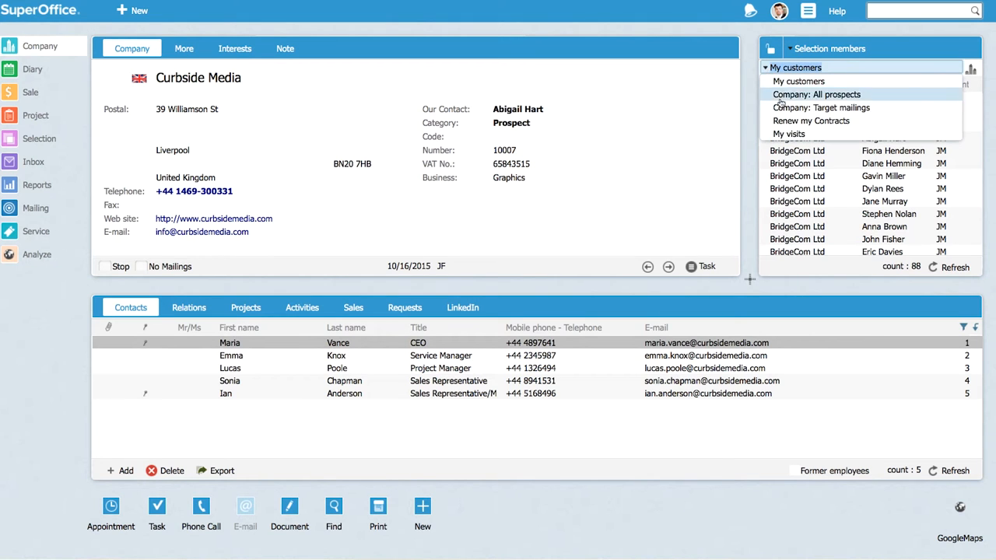
click(816, 95)
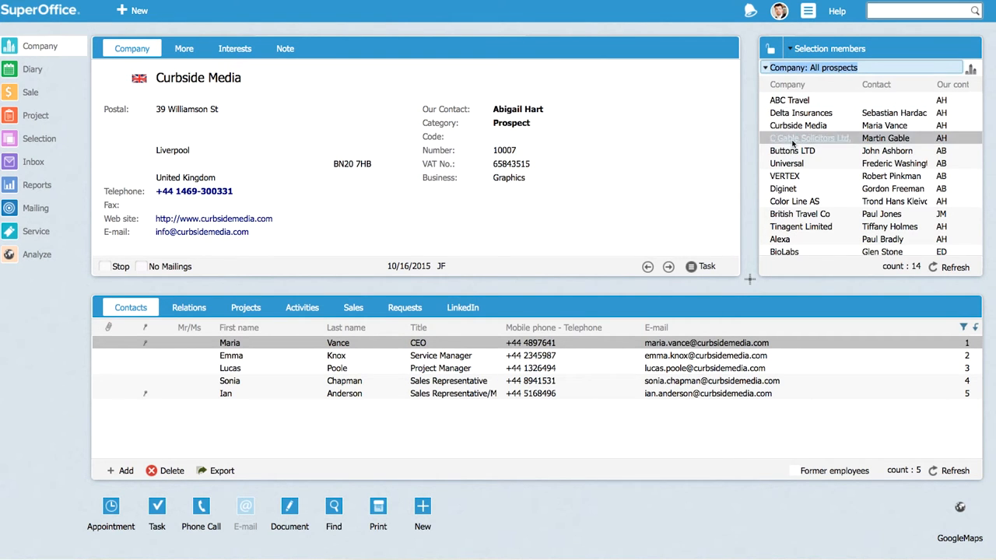
click(809, 136)
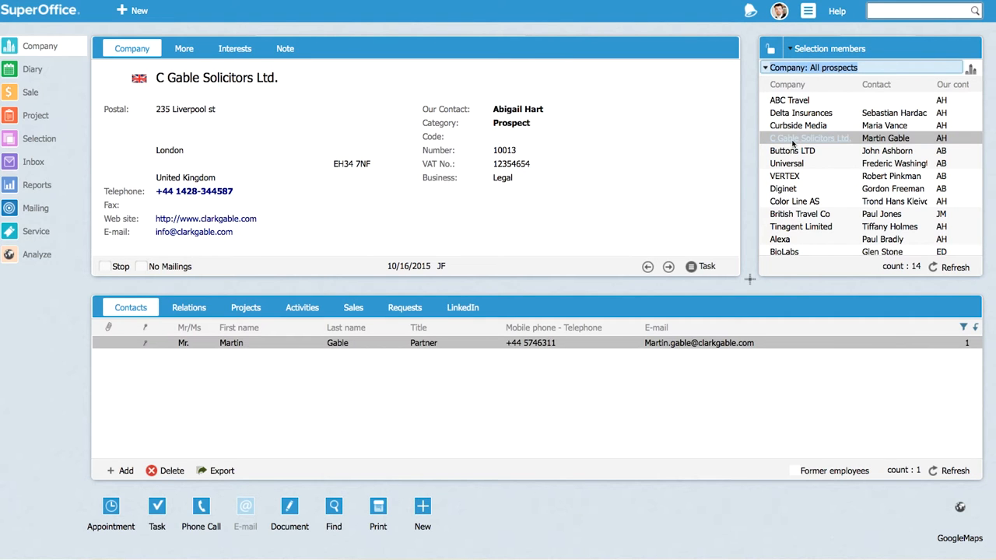
click(155, 514)
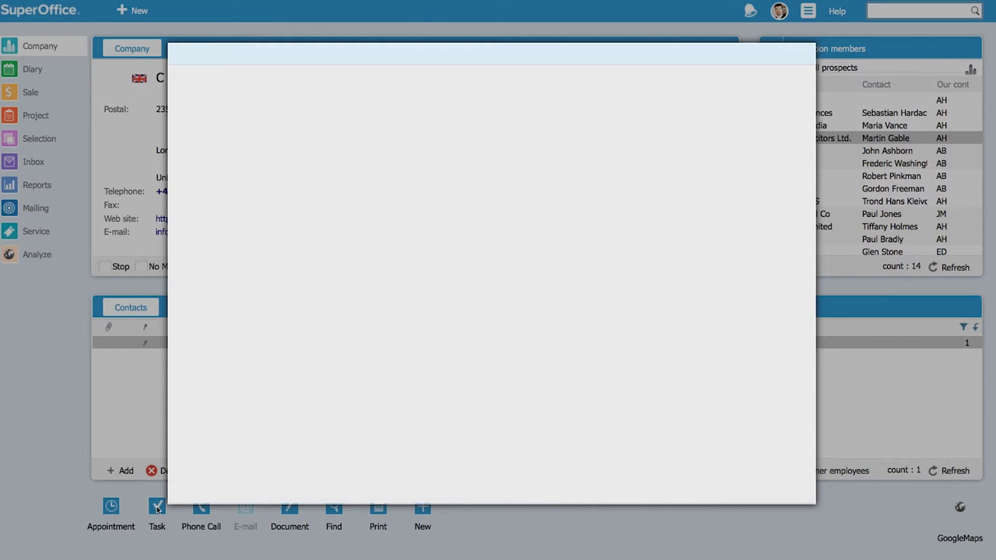
click(155, 513)
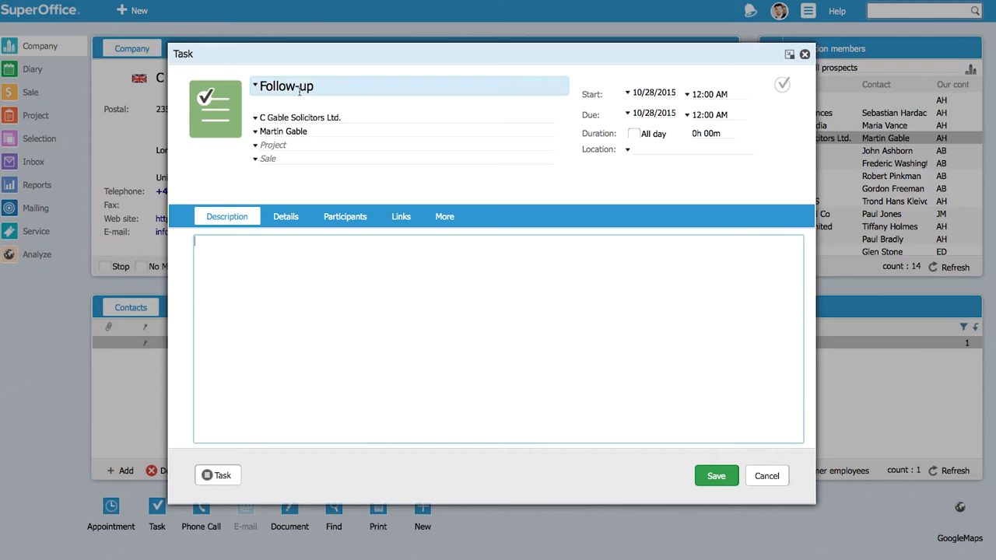
click(286, 86)
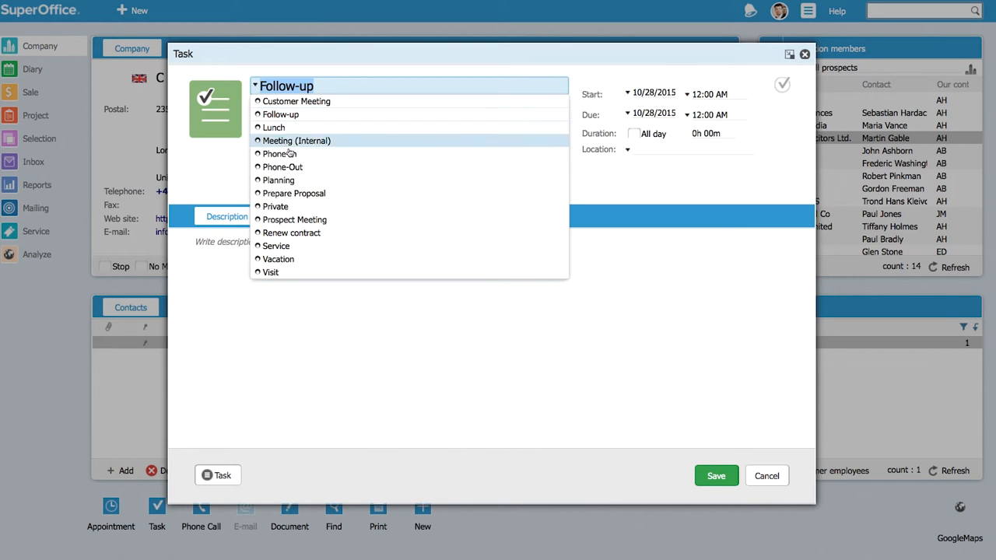